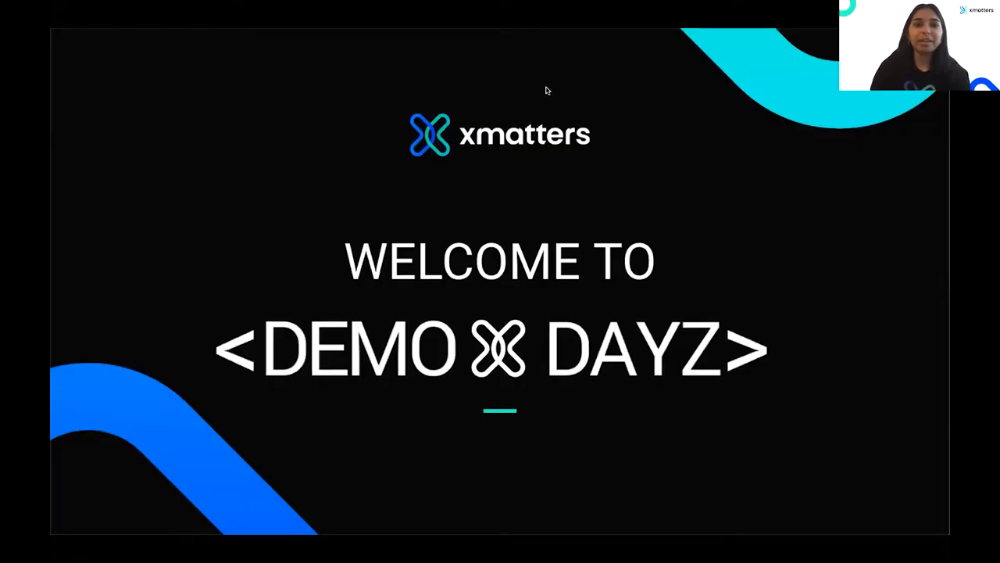
mouse_move(572, 217)
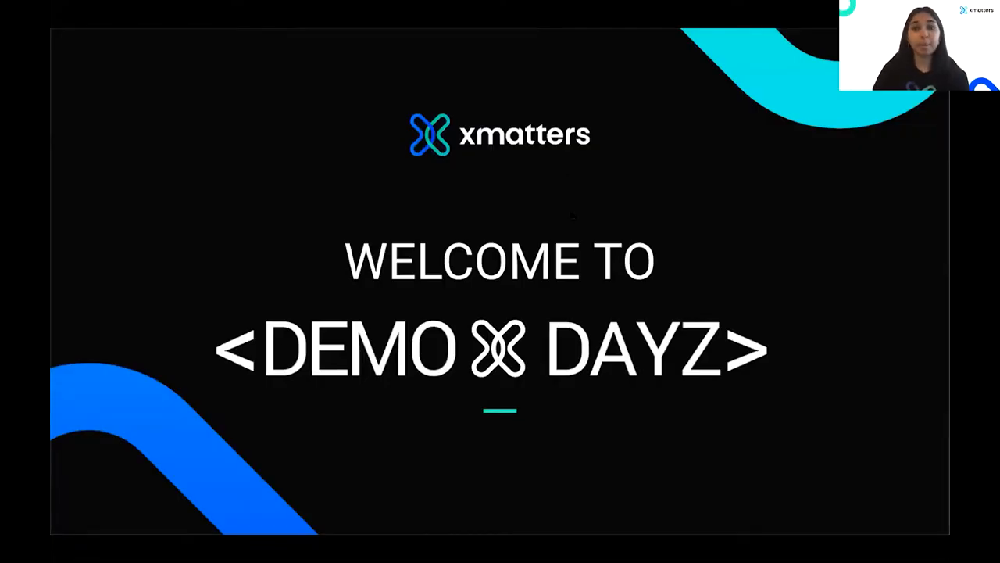